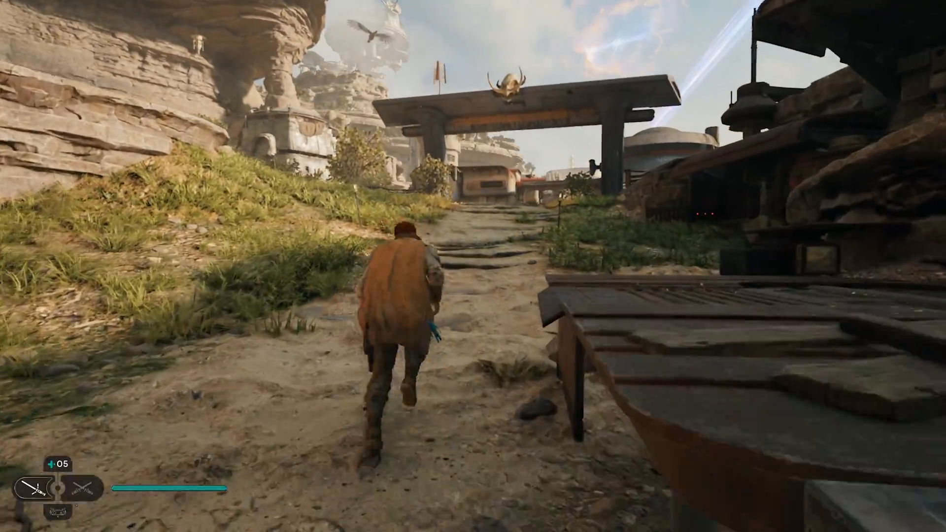
key(w)
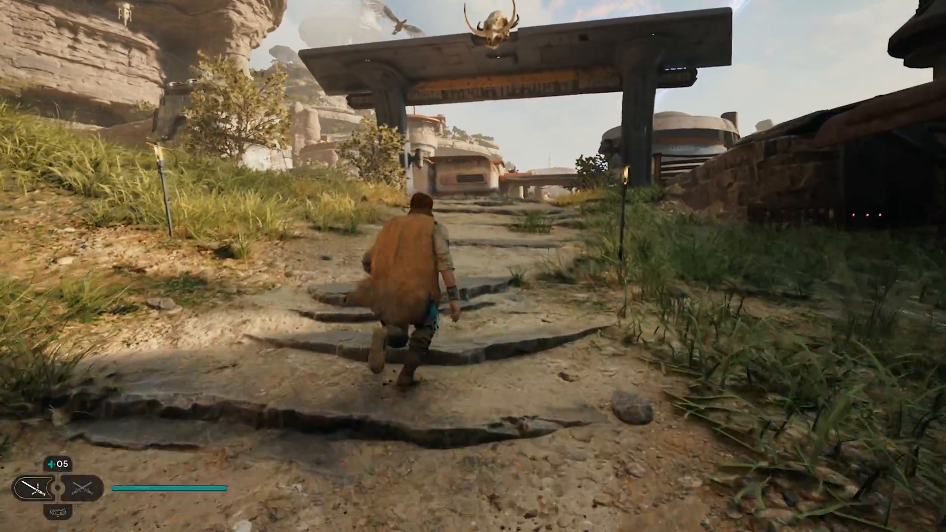